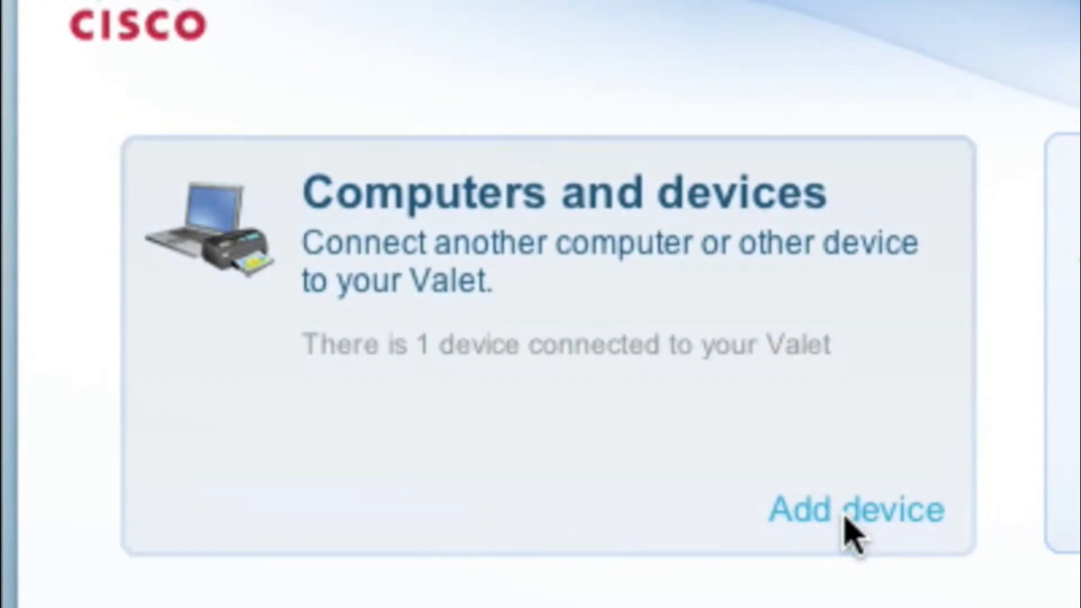
Step: Launch the add-device wizard from the Computers and devices panel
click(853, 509)
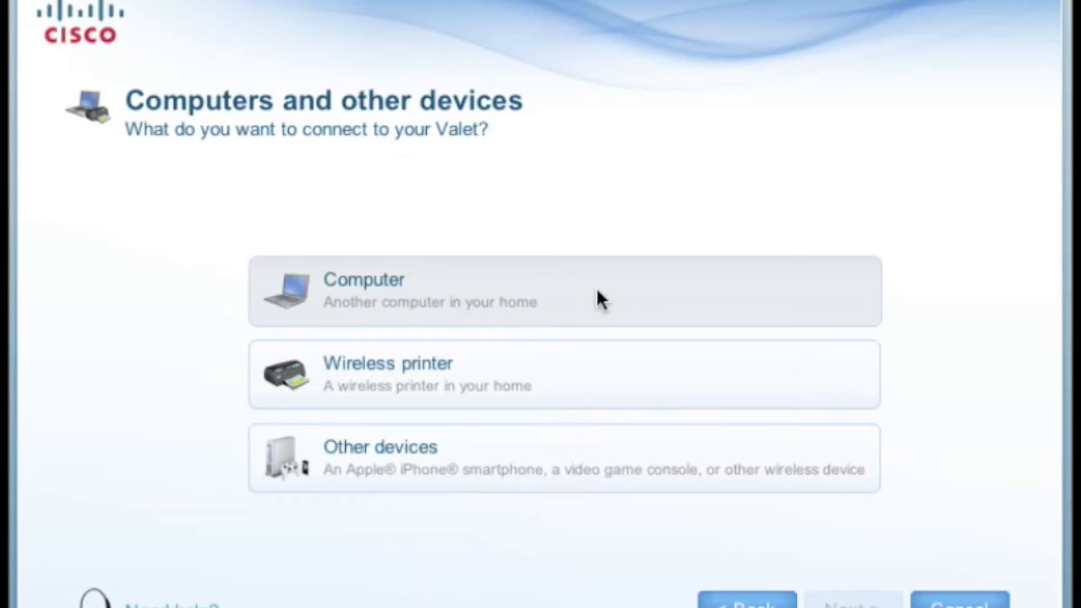
Step: Pick Computer as the device type, keeping the Easy Setup Key option
click(563, 291)
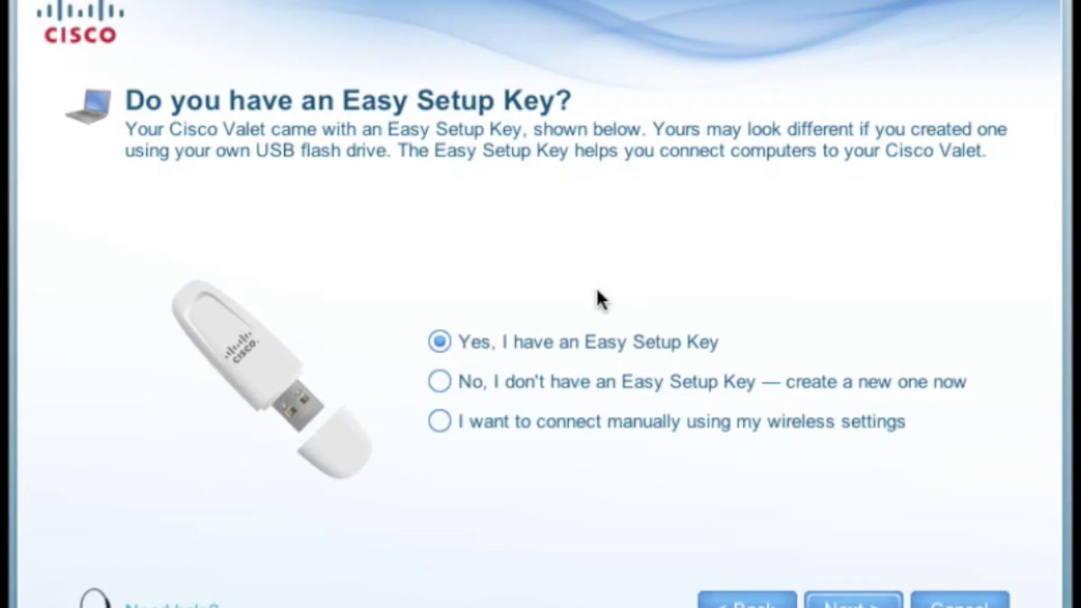
click(854, 598)
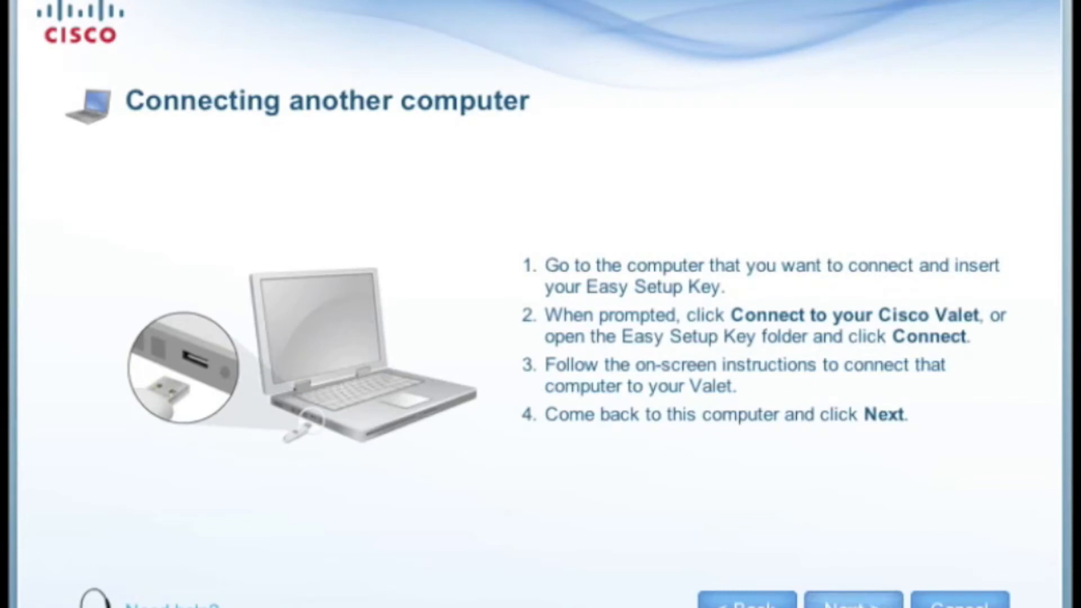
Step: Name the new computer 'Sara's Laptop' and finish the wizard
click(854, 602)
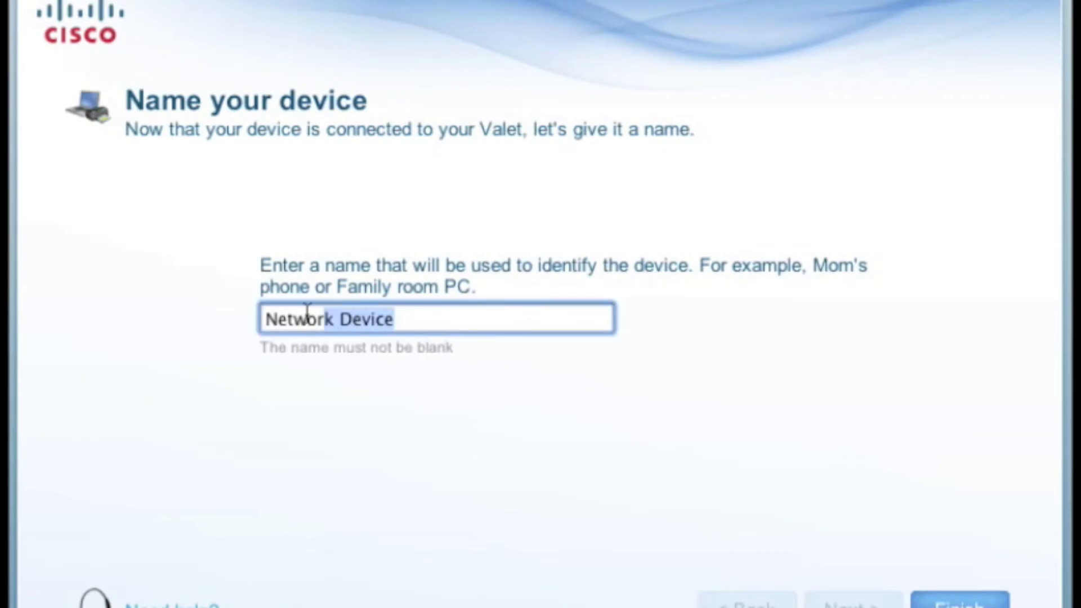
text(Sara's Laptop)
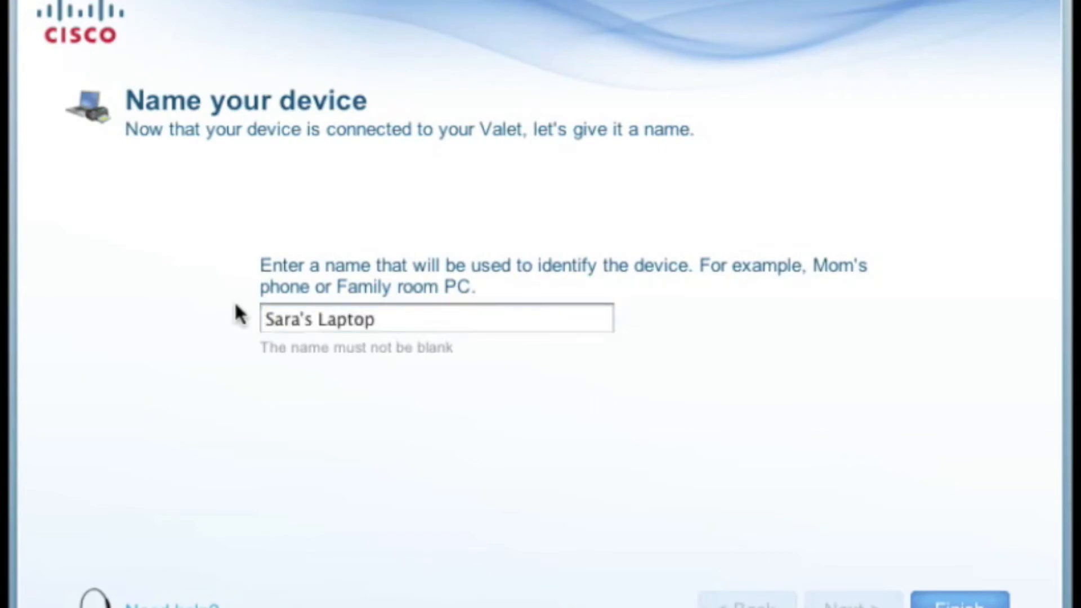
click(959, 603)
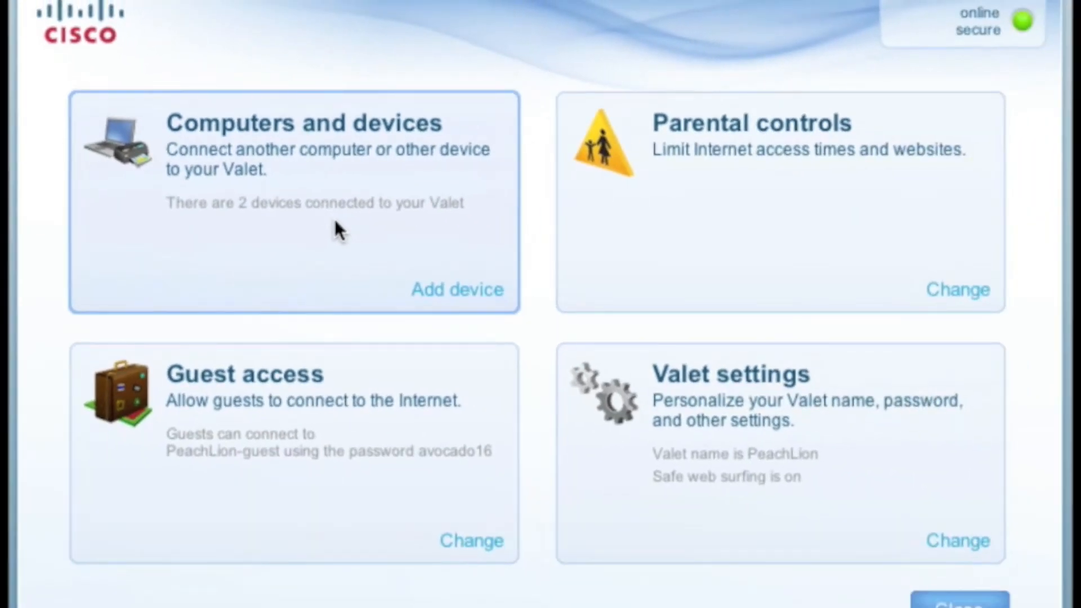
mouse_move(538, 332)
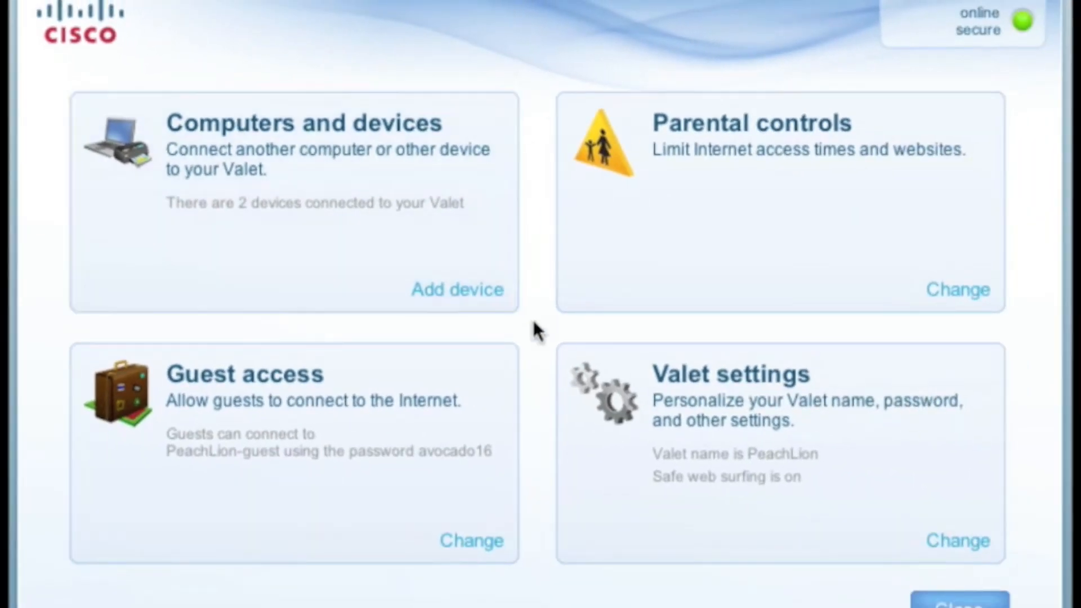